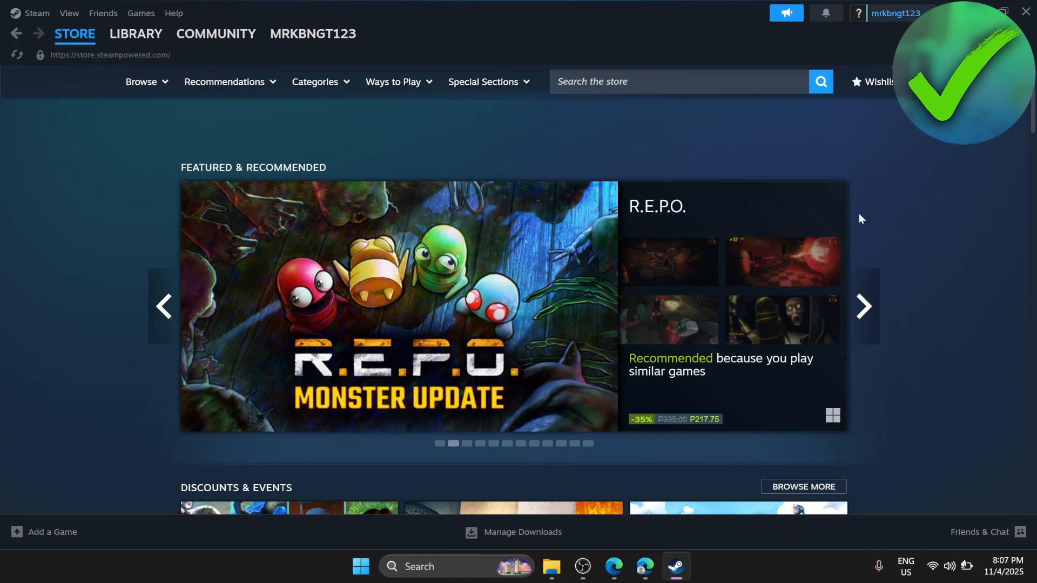
mouse_move(964, 250)
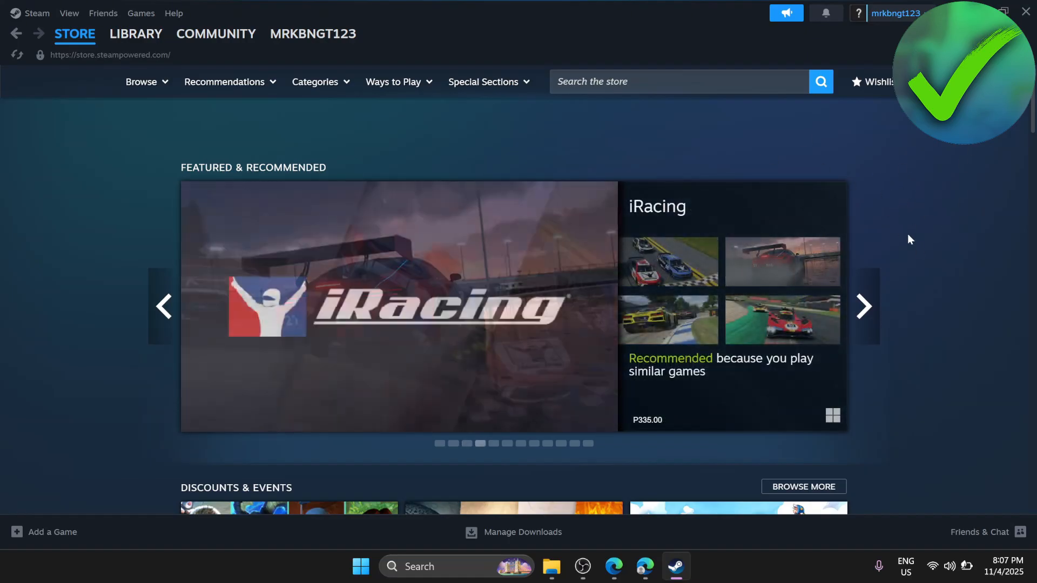
mouse_move(832, 218)
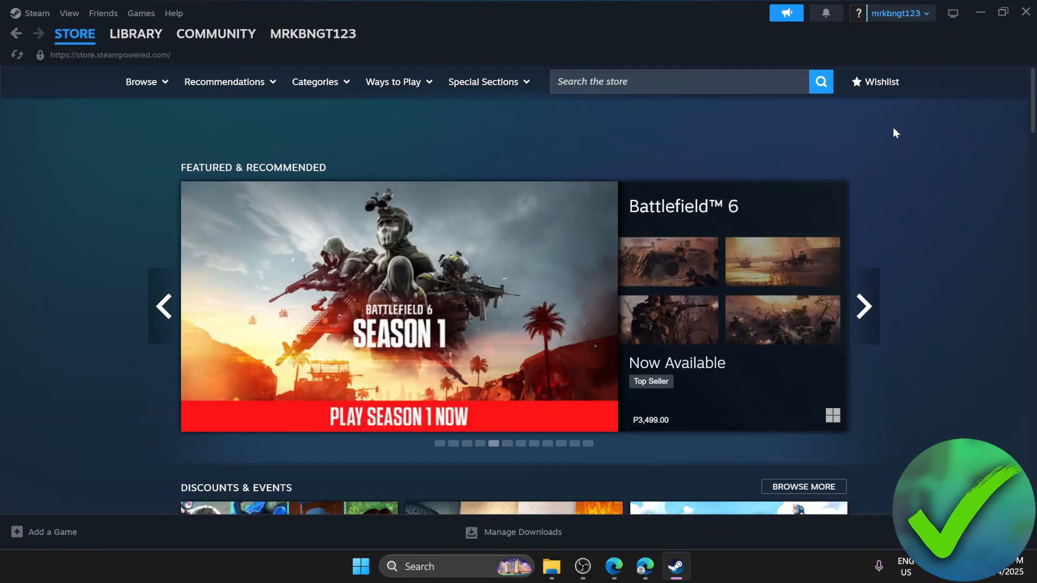
mouse_move(869, 69)
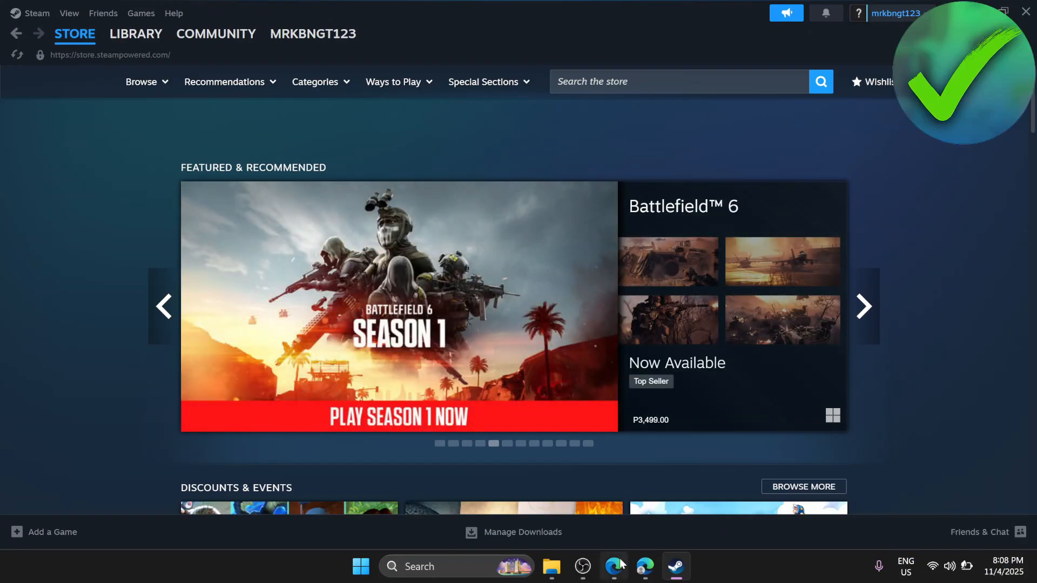
Switch to Edge on ea.com and open the profile account menu.
click(613, 567)
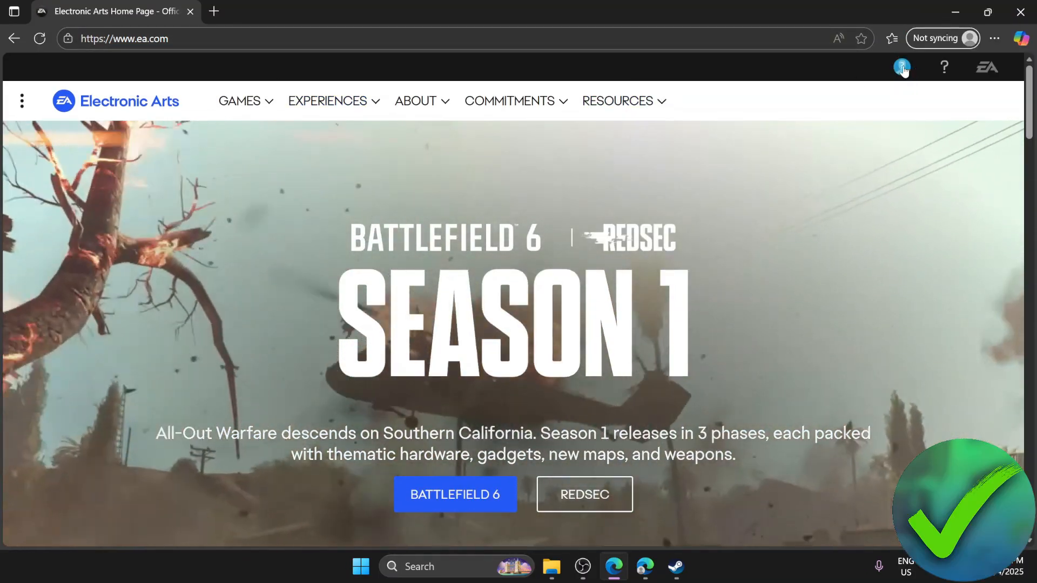
click(902, 67)
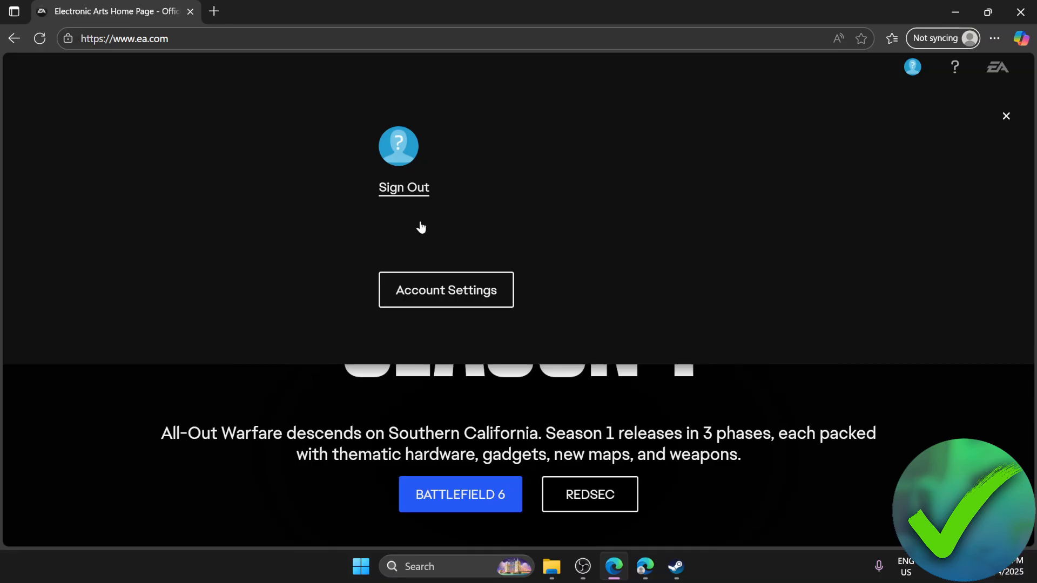
mouse_move(399, 114)
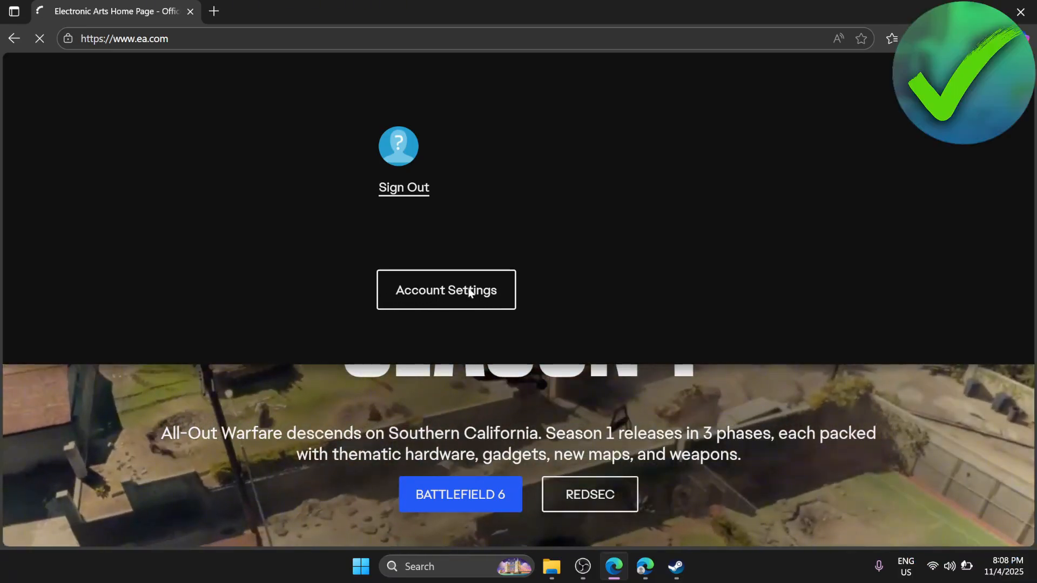
Go to Account Settings > Connected Accounts and scroll to the Linked Steam and Google entries.
click(446, 289)
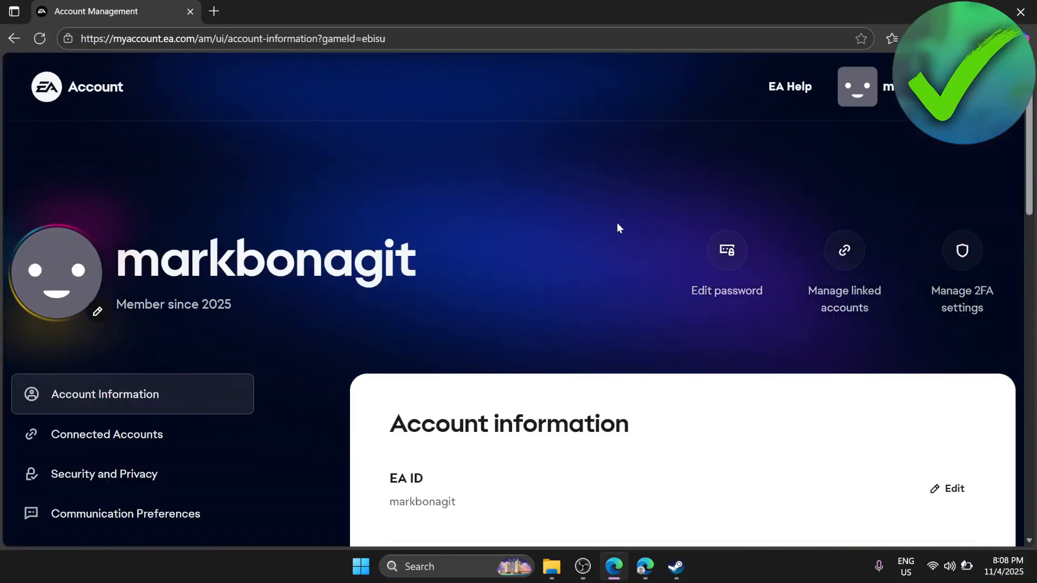
mouse_move(554, 236)
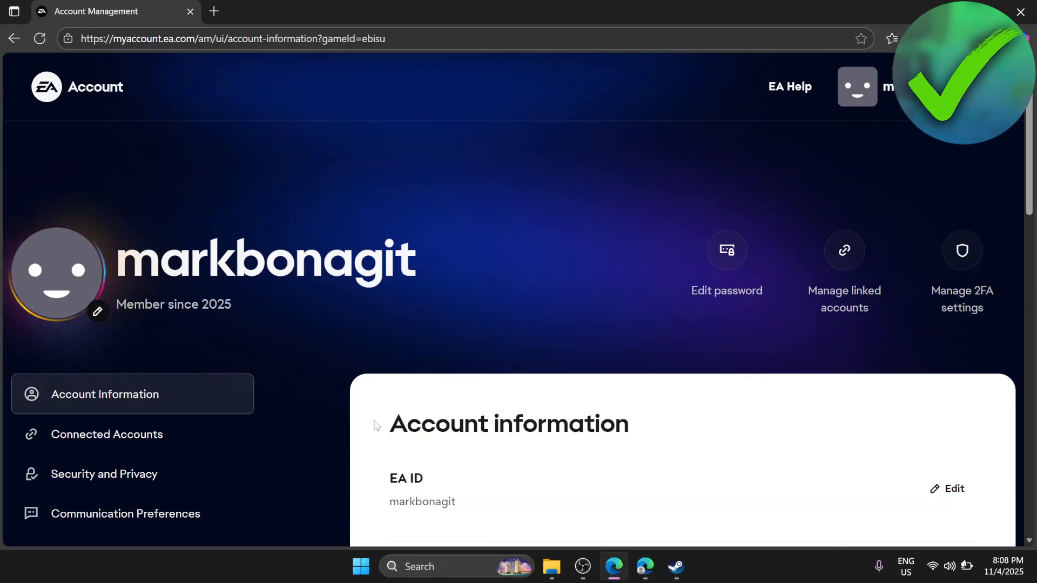
click(106, 434)
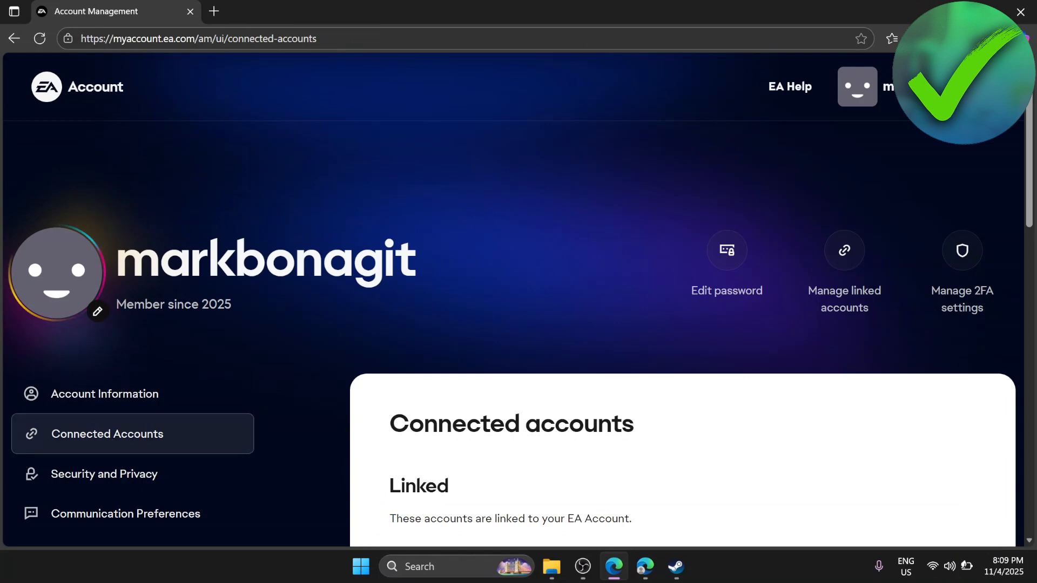
scroll(down, 3)
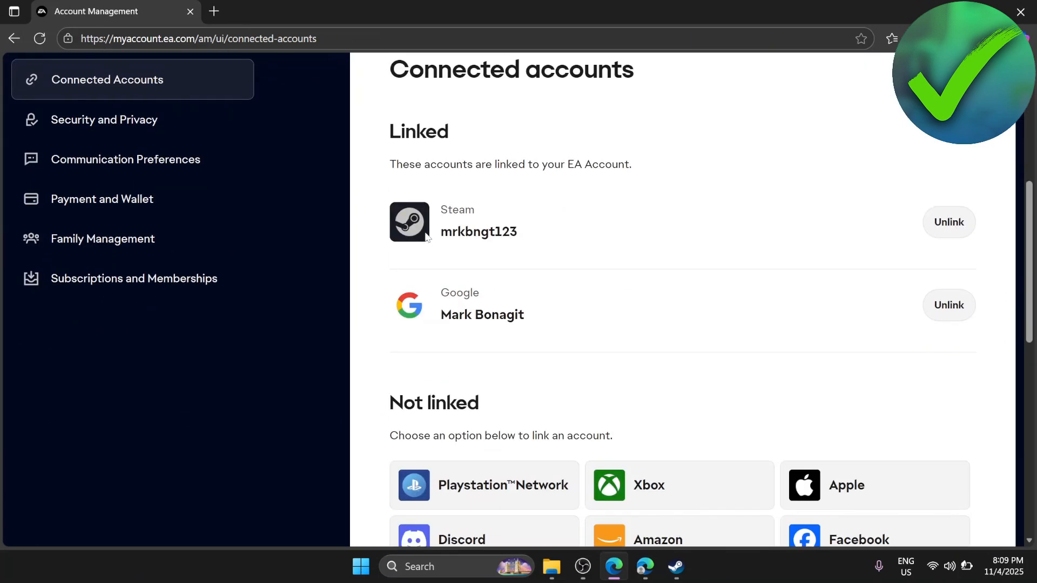
double_click(456, 209)
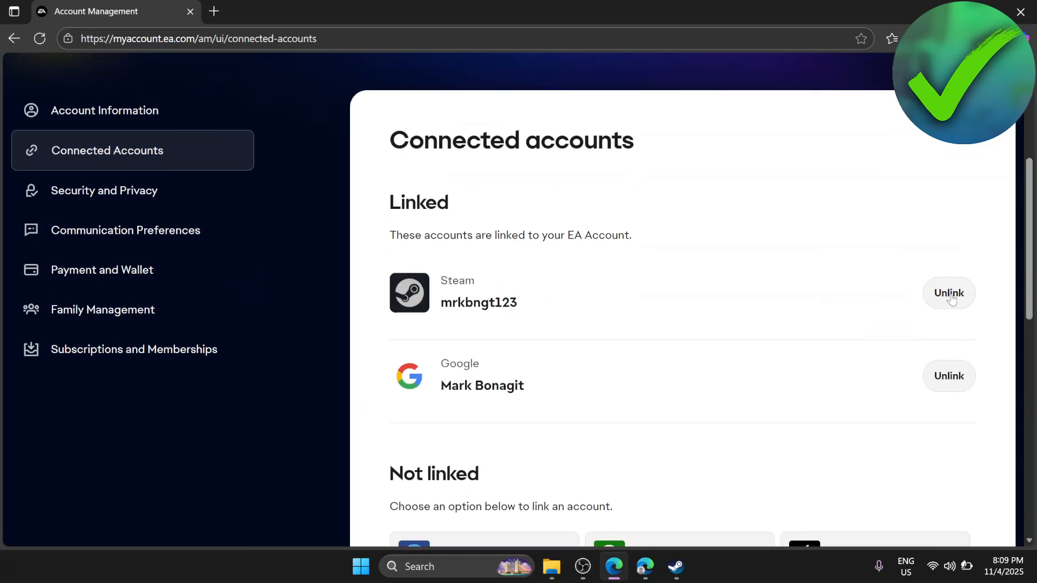
click(948, 293)
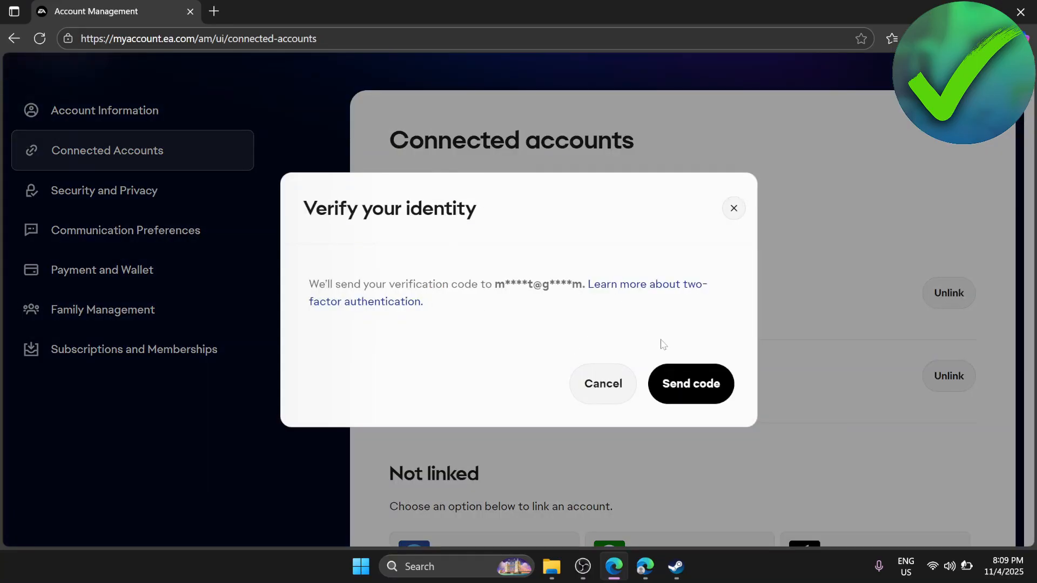
click(691, 383)
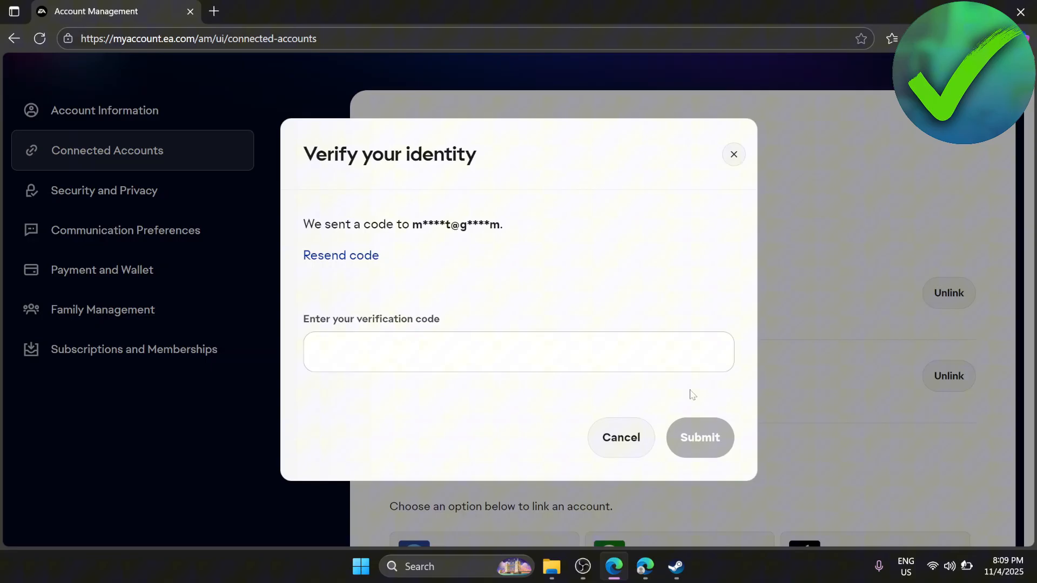
click(518, 352)
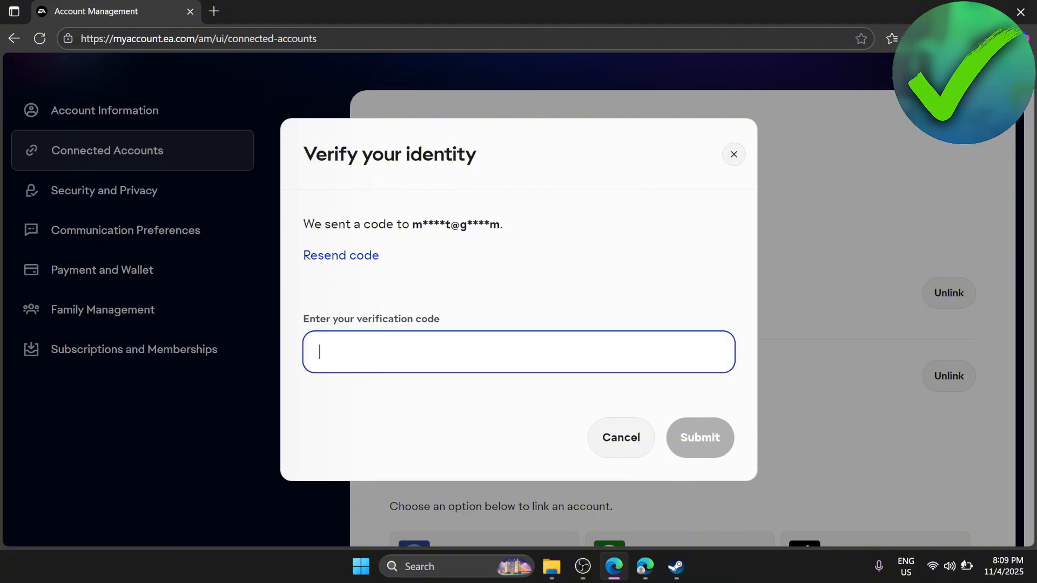
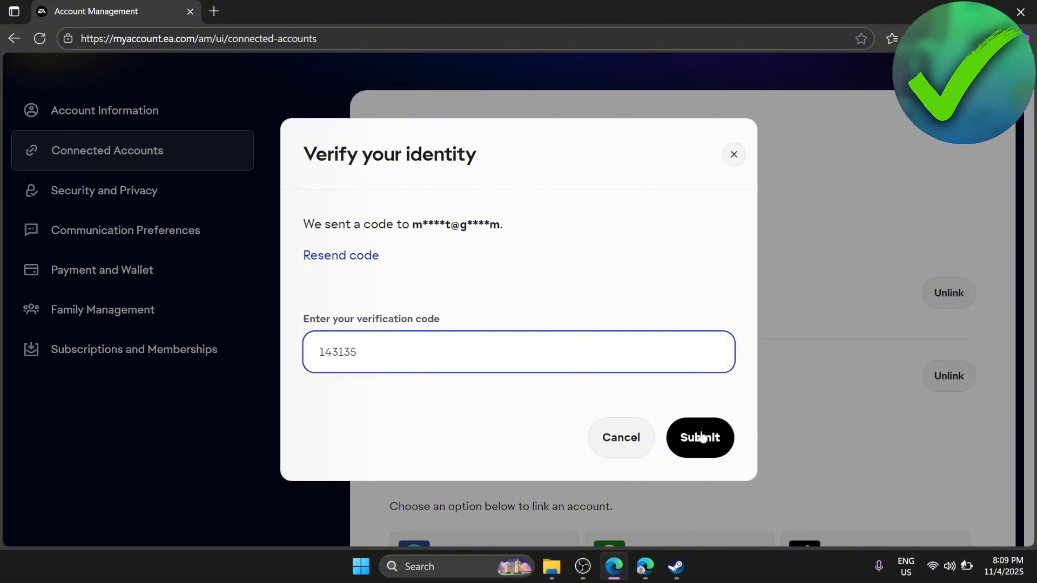
click(699, 437)
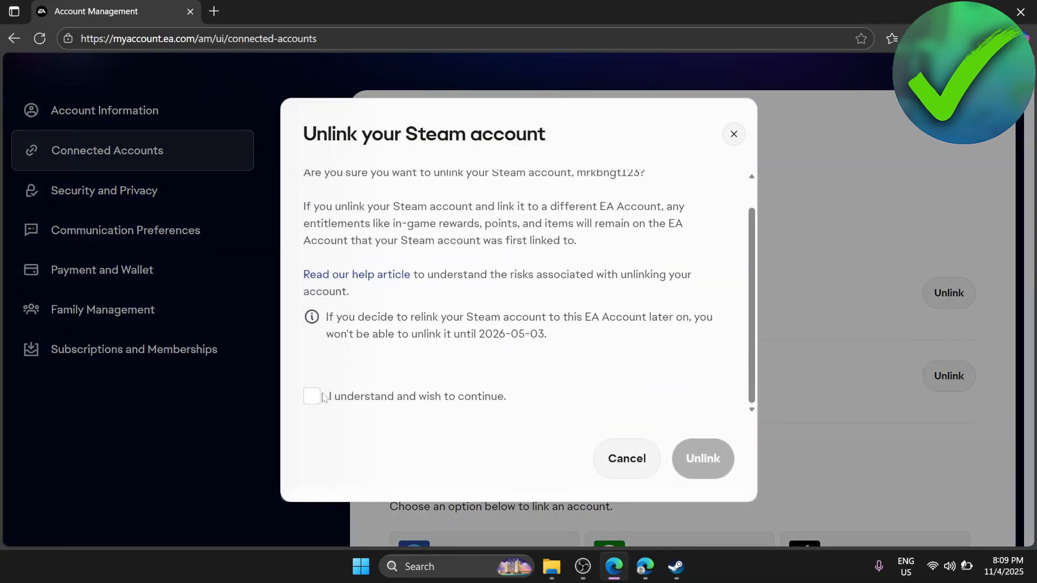
Tick 'I understand and wish to continue' and confirm unlinking Steam.
click(312, 396)
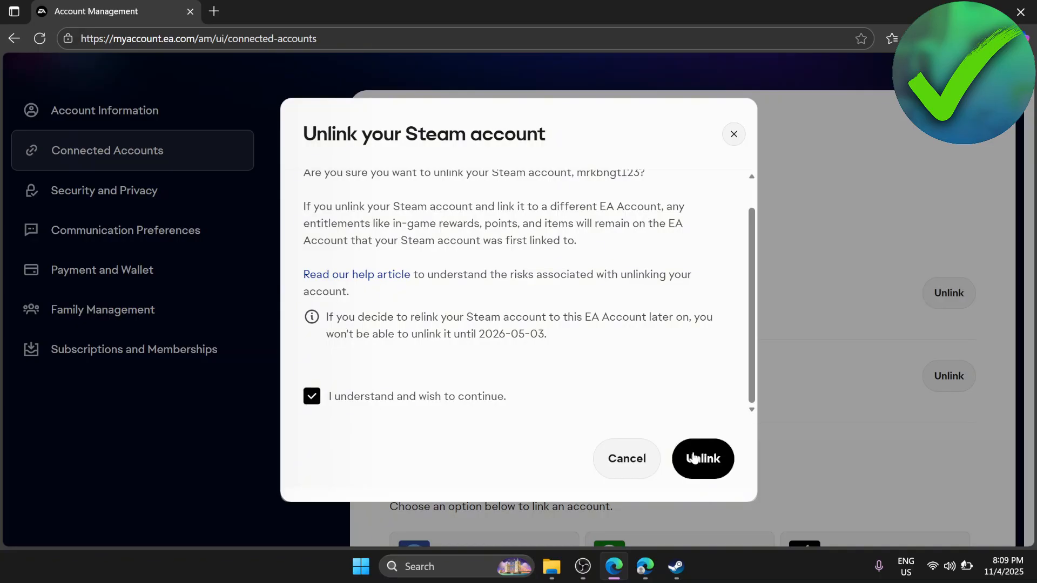
click(702, 458)
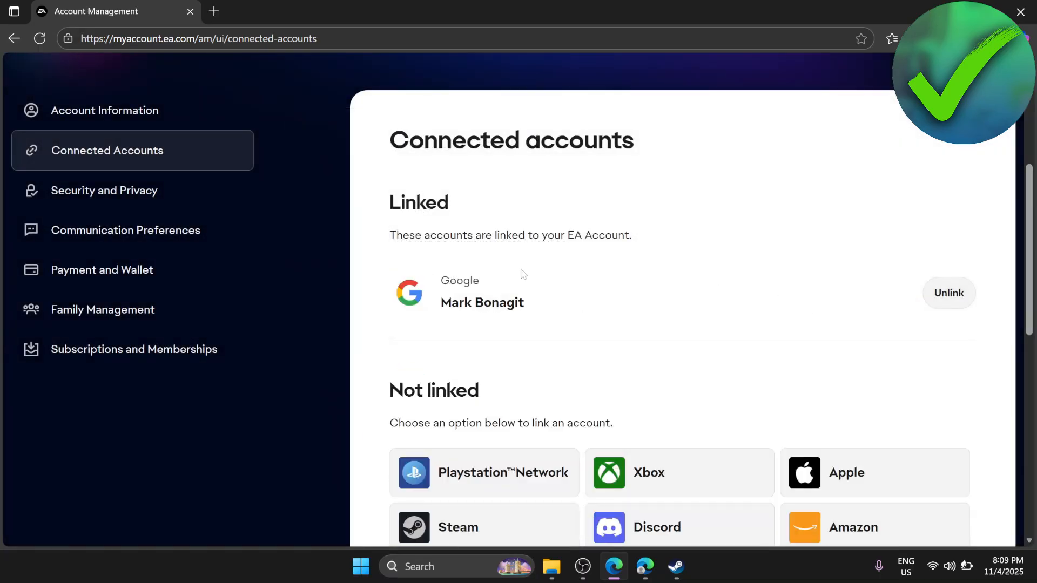